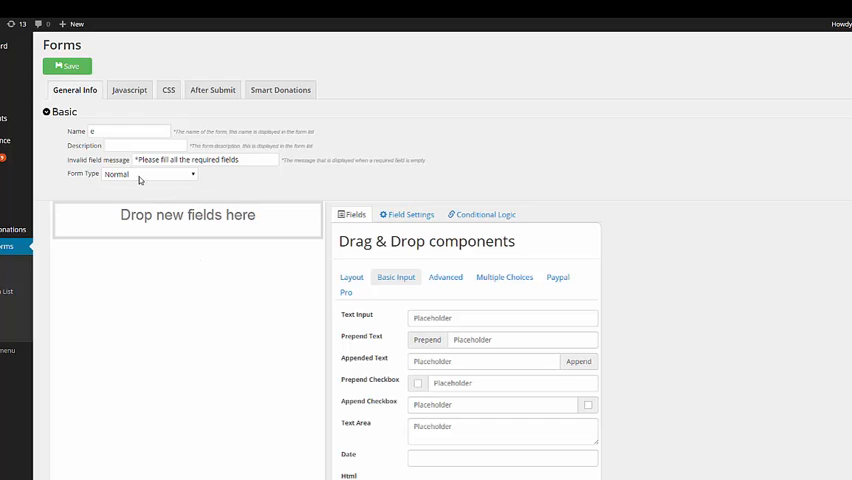
# Set the Form Type to Multiple Steps Form
pyautogui.click(148, 174)
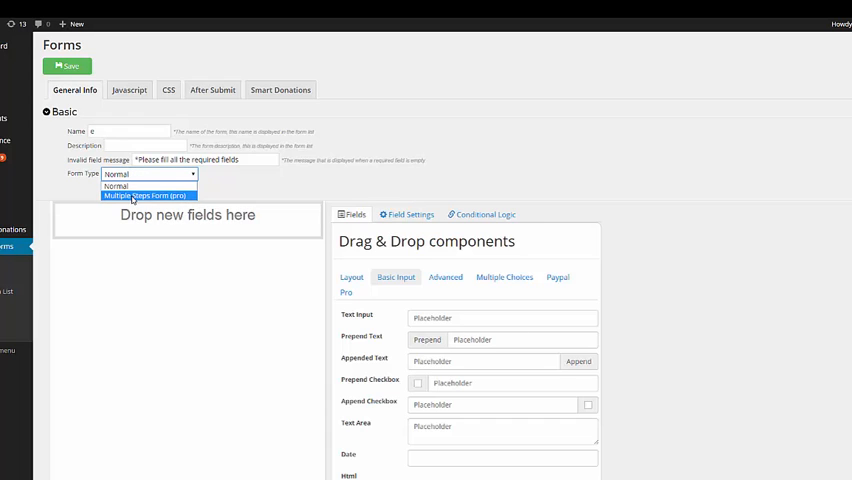
pyautogui.click(148, 196)
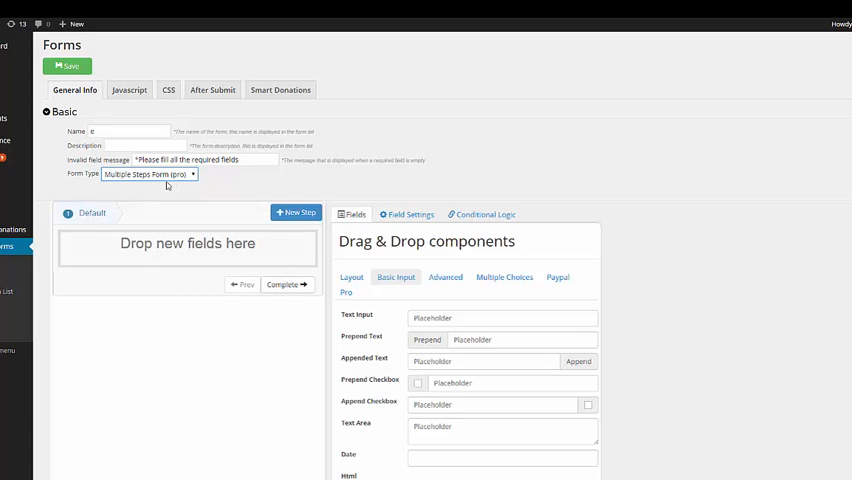
pyautogui.moveTo(184, 178)
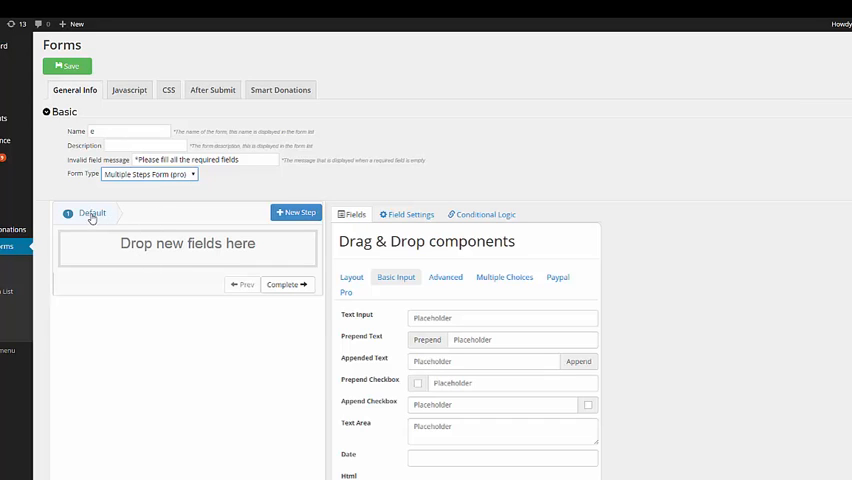
pyautogui.moveTo(114, 220)
pyautogui.write('Personal')
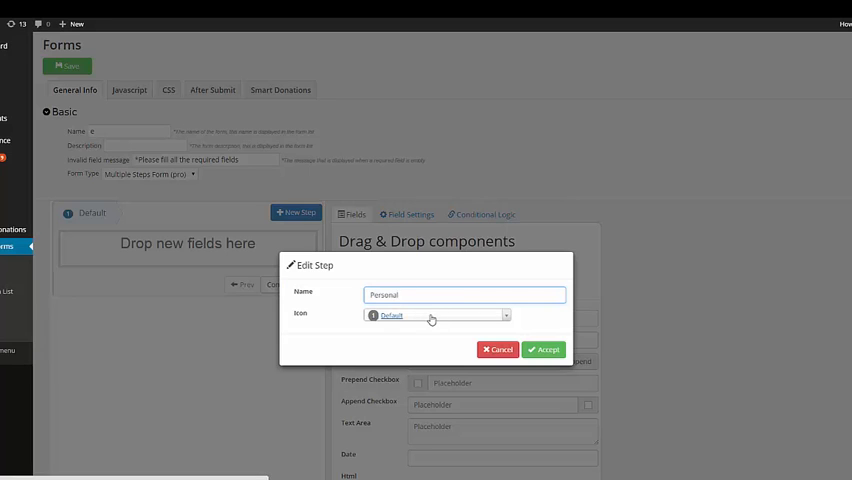
# Pick the User icon for the renamed Personal step
pyautogui.click(436, 316)
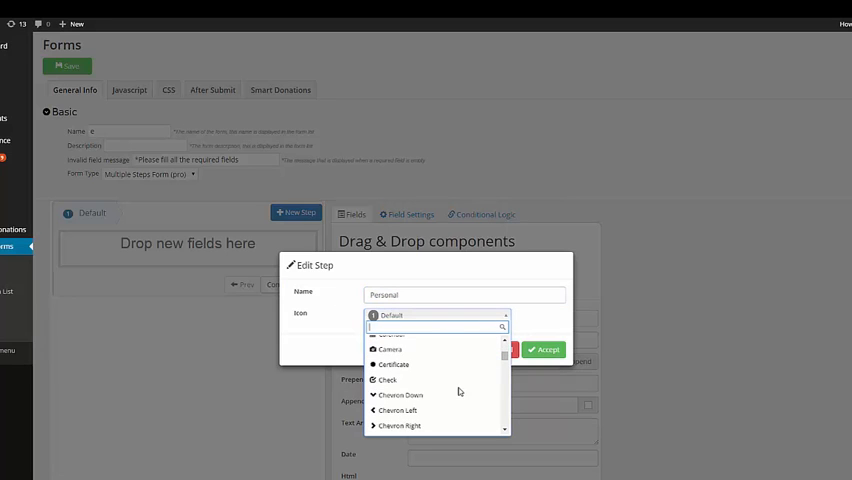
pyautogui.write('User')
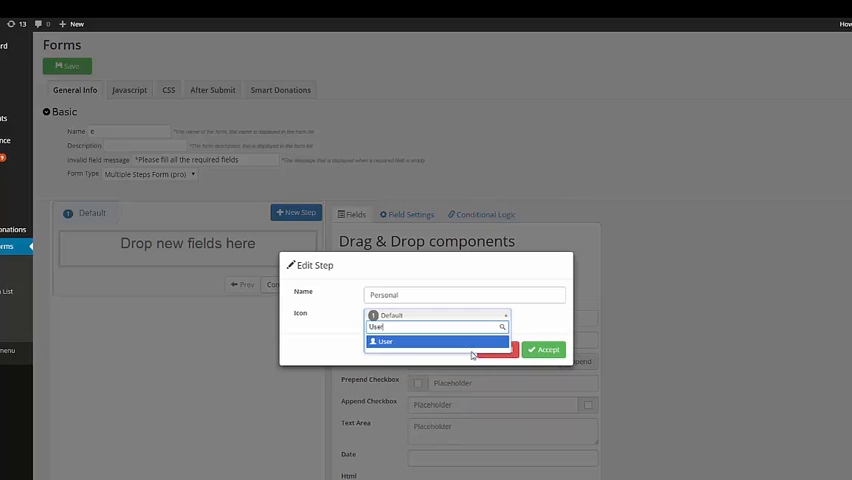
pyautogui.click(544, 348)
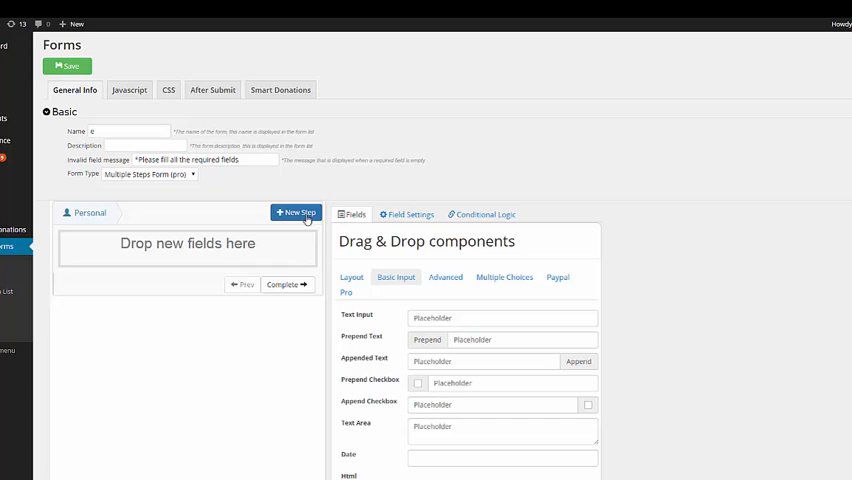
# Create a second step named Address with its own icon
pyautogui.click(296, 212)
pyautogui.write('Address')
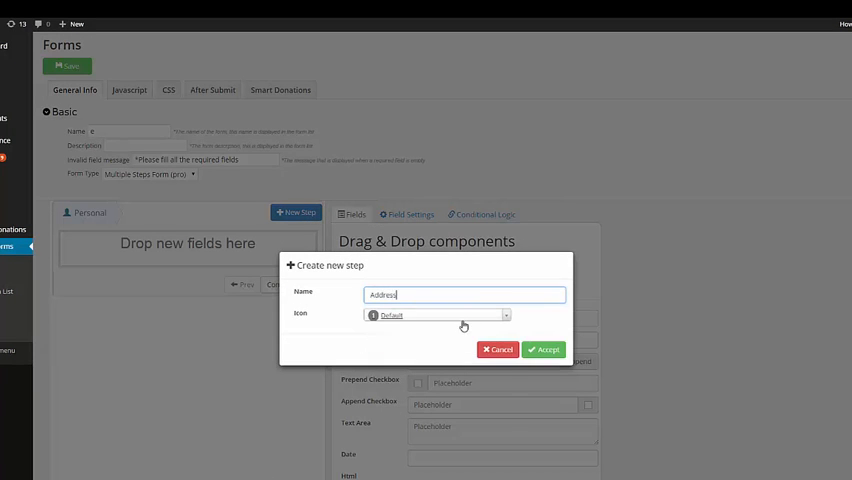
pyautogui.click(438, 316)
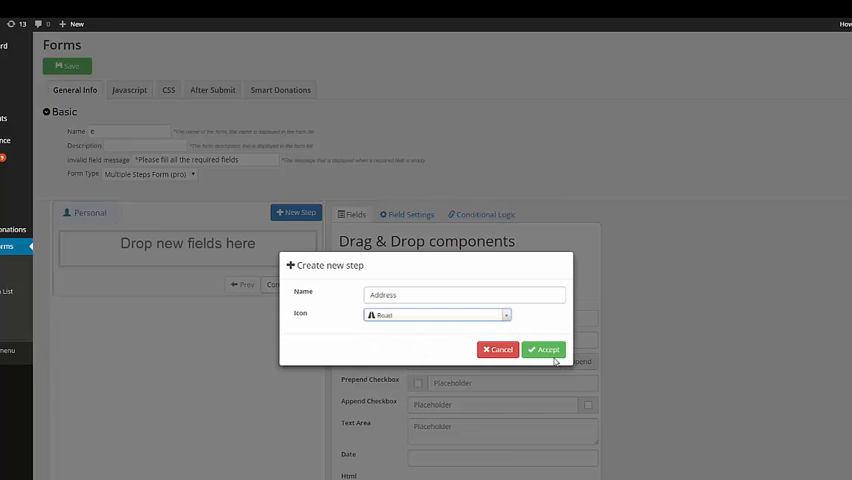
pyautogui.click(544, 348)
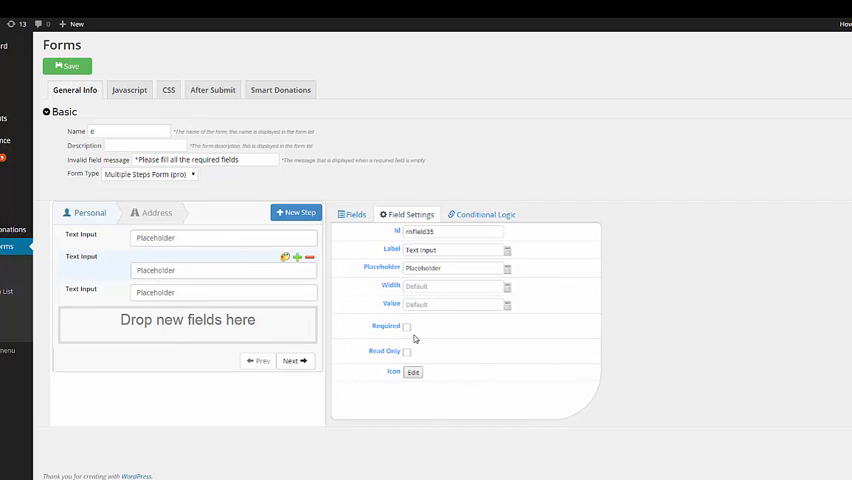
# Mark the second text input of the Personal step as Required
pyautogui.click(406, 326)
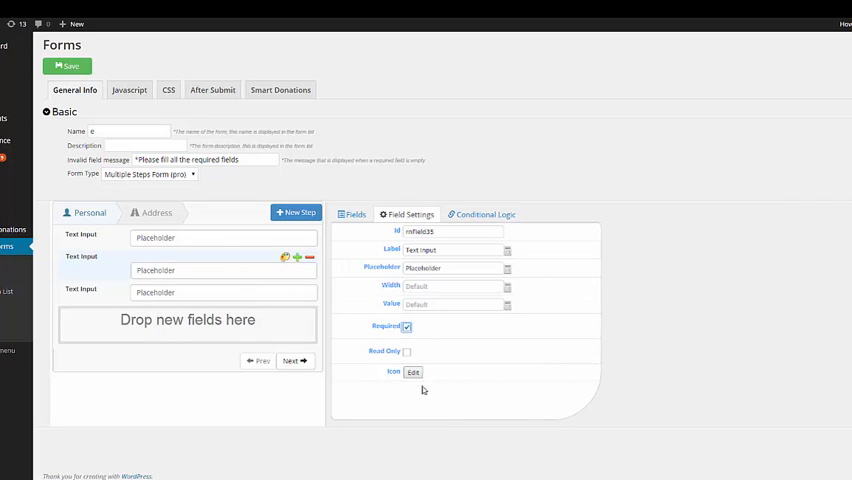
pyautogui.moveTo(242, 344)
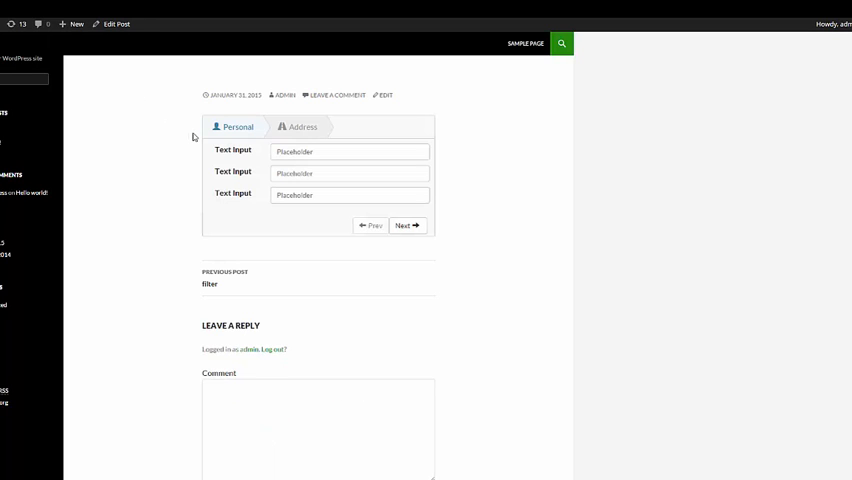
pyautogui.moveTo(180, 110)
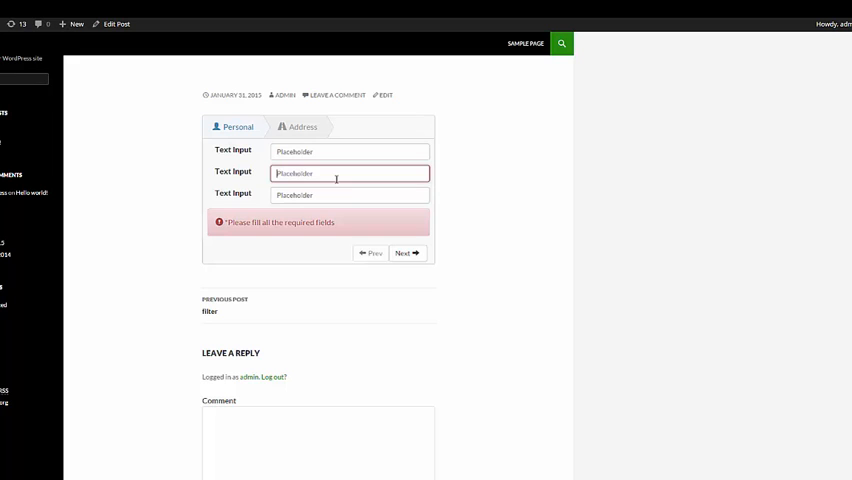
# Enter 'asdfasdf' in the required field, advance to Address, complete the form and dismiss the success alert
pyautogui.write('asdfasdf')
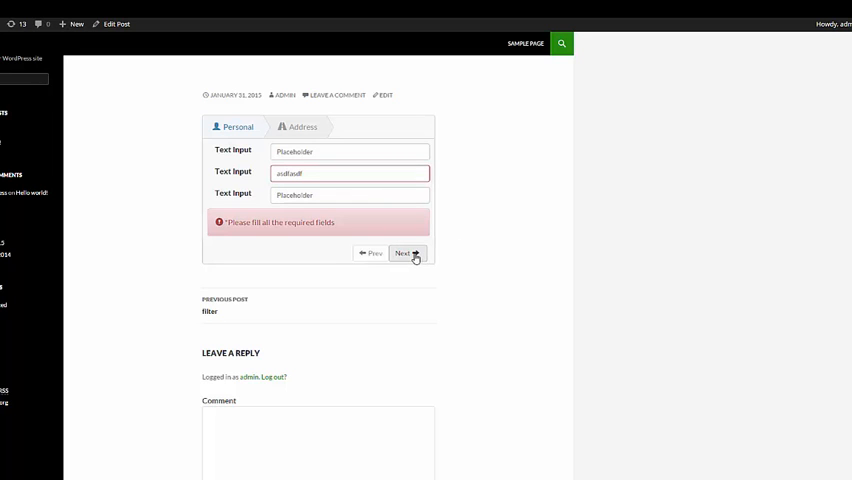
pyautogui.click(404, 252)
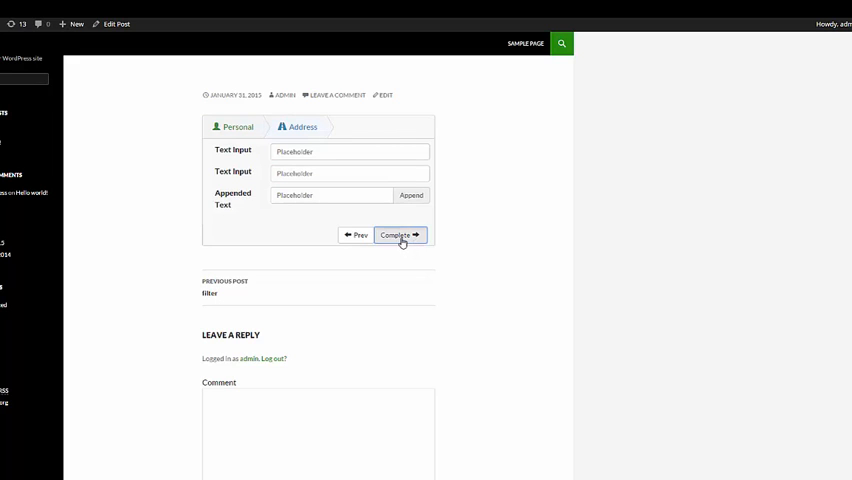
pyautogui.click(400, 236)
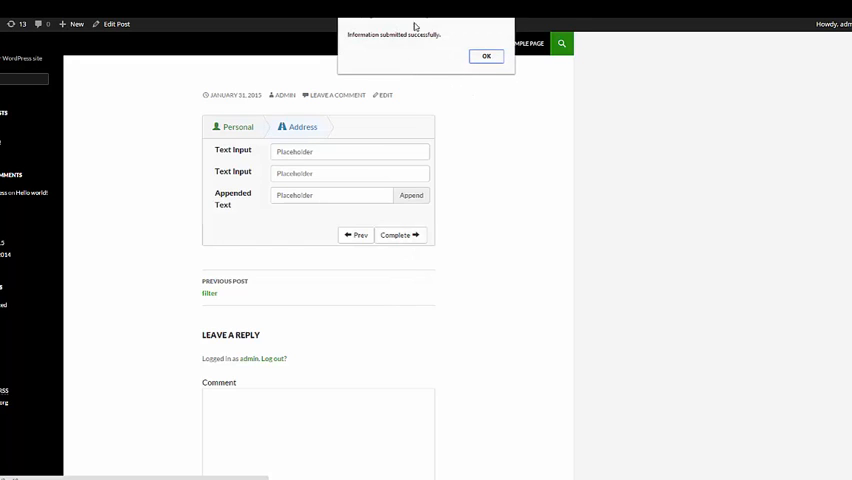
pyautogui.click(486, 56)
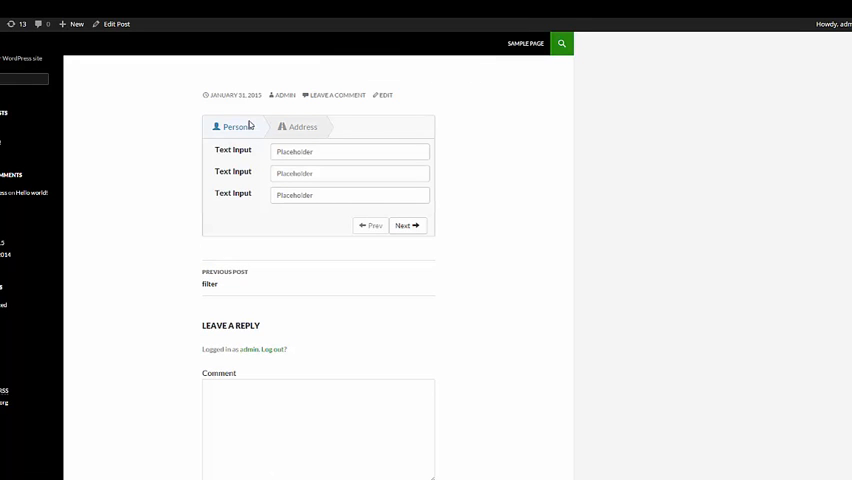